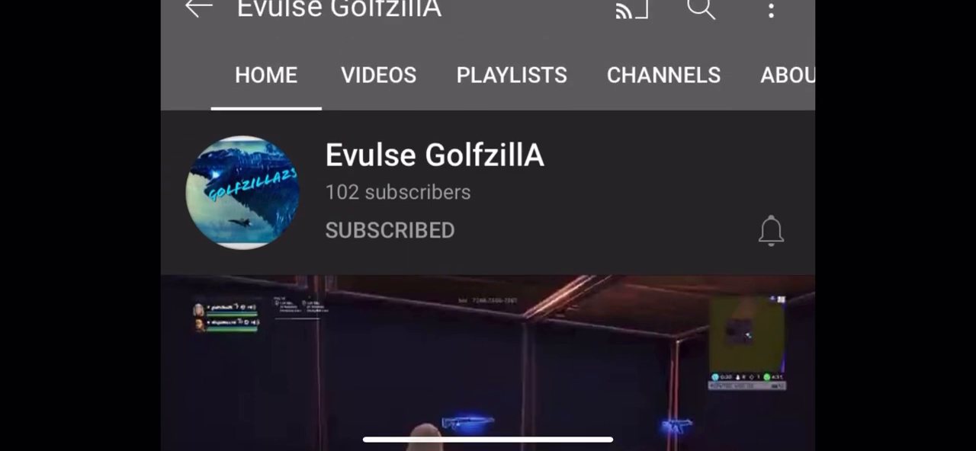
scroll("up", 3)
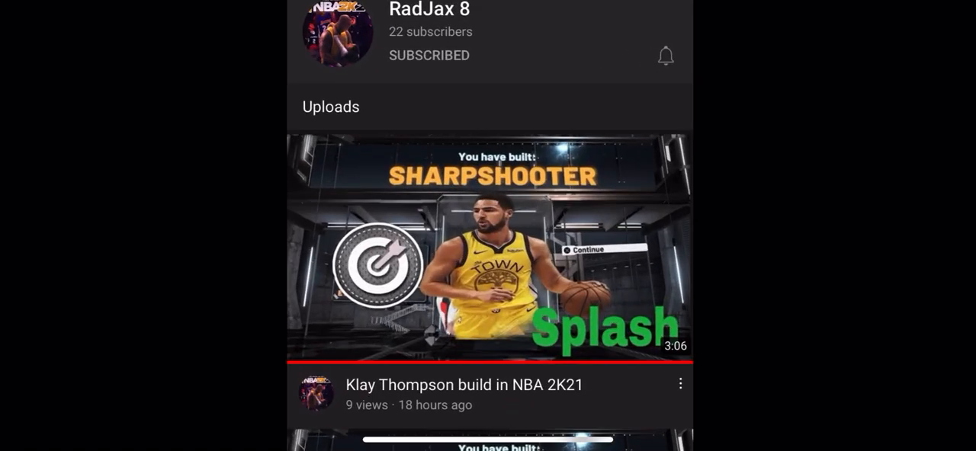
scroll("down", 3)
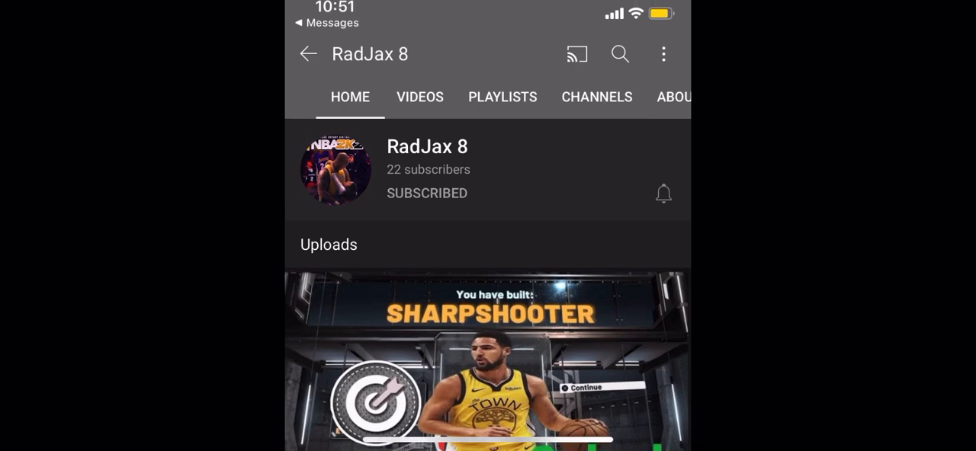
scroll("up", 3)
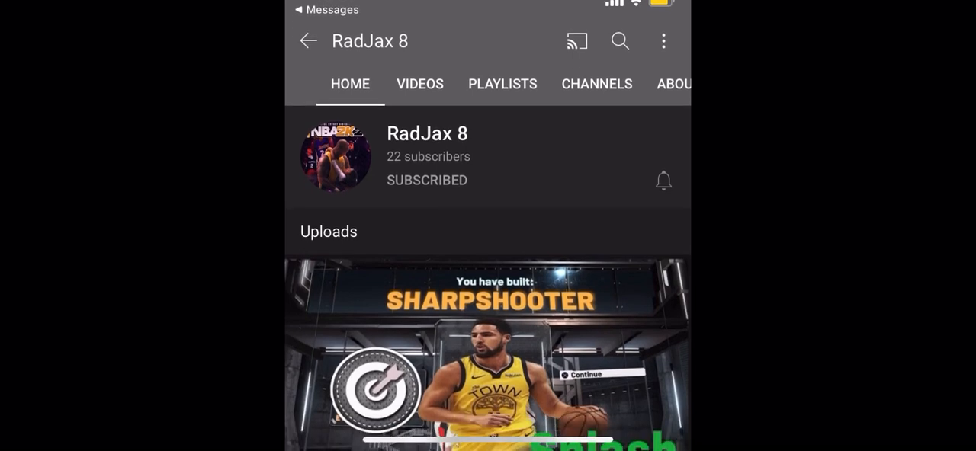
scroll("up", 3)
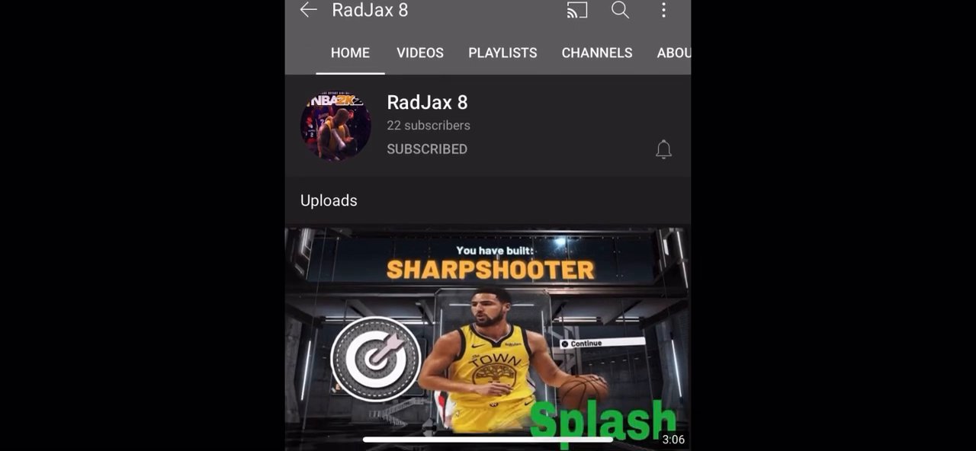
scroll("down", 3)
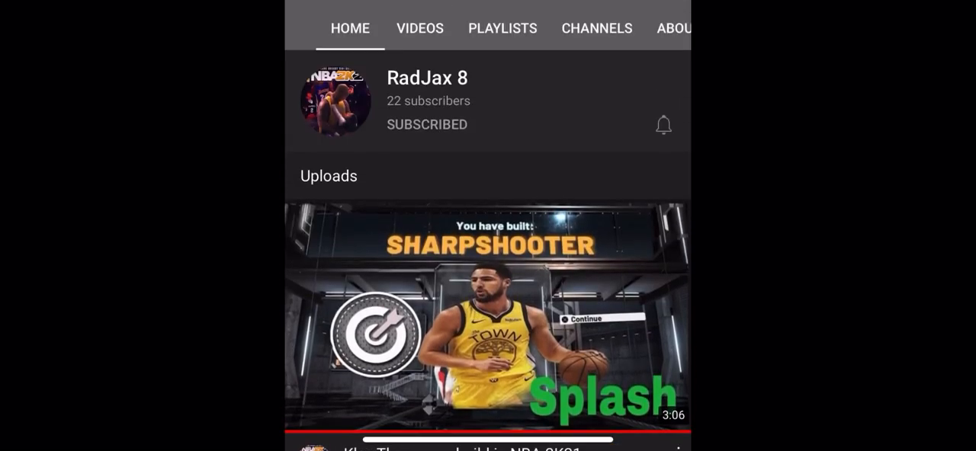
scroll("down", 3)
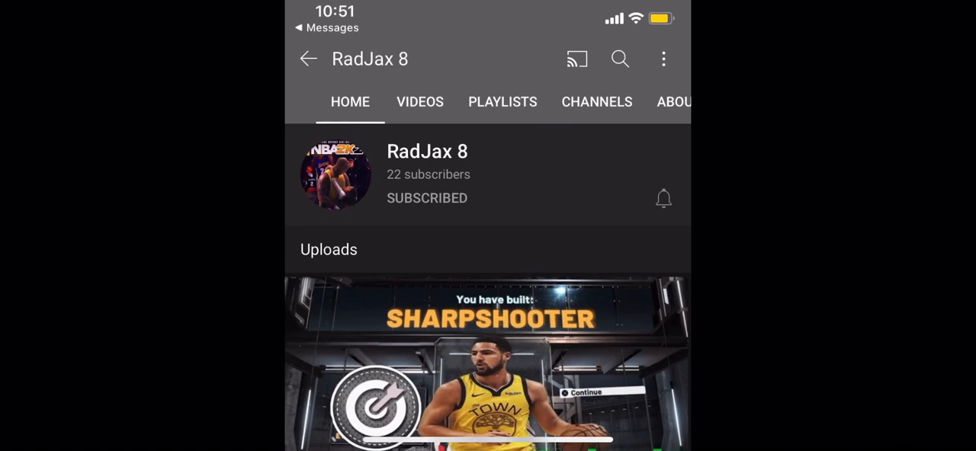
scroll("up", 3)
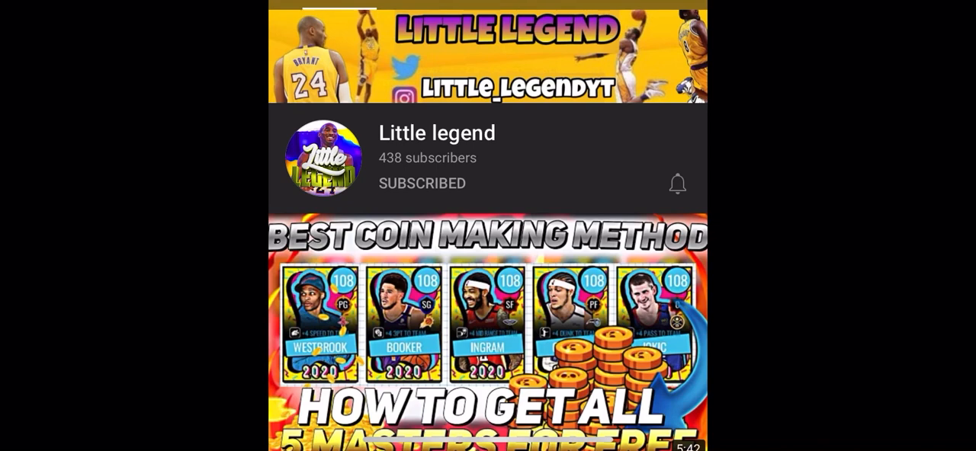
scroll("down", 3)
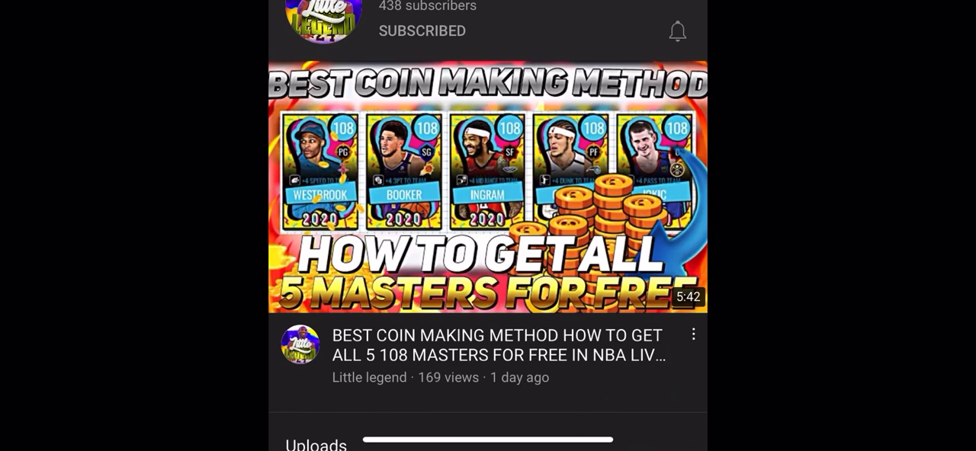
scroll("up", 3)
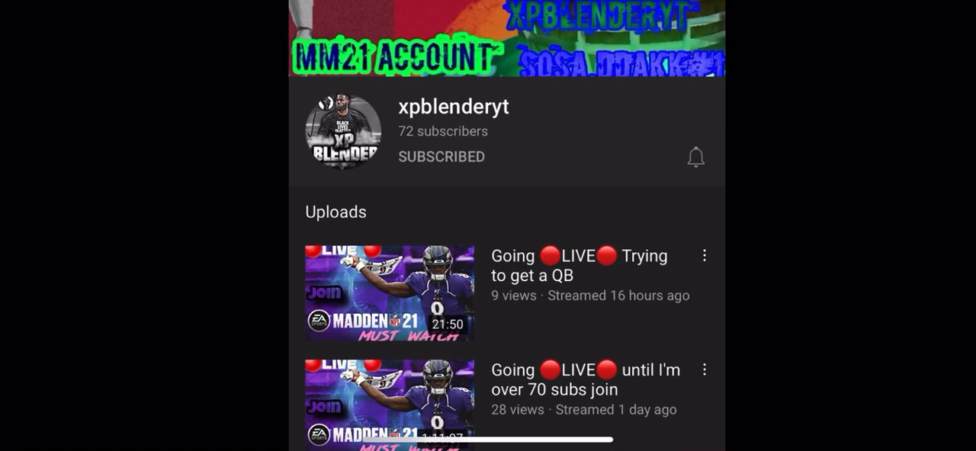
scroll("up", 3)
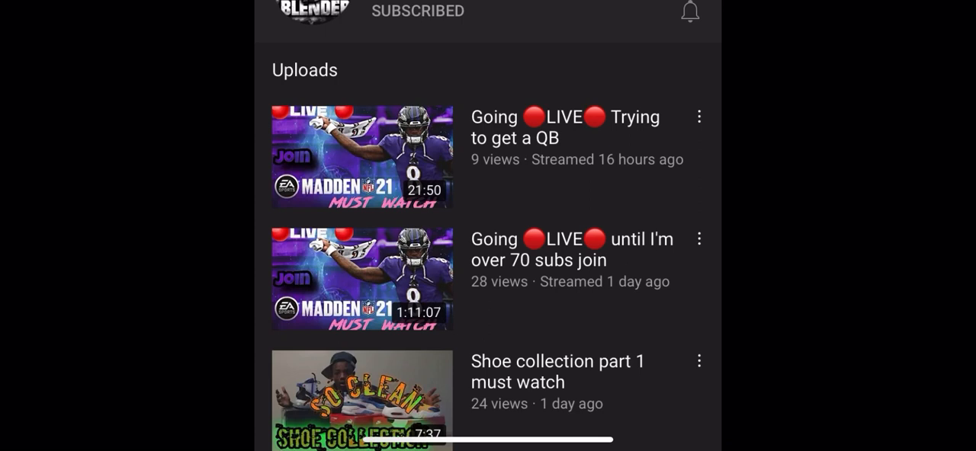
scroll("up", 3)
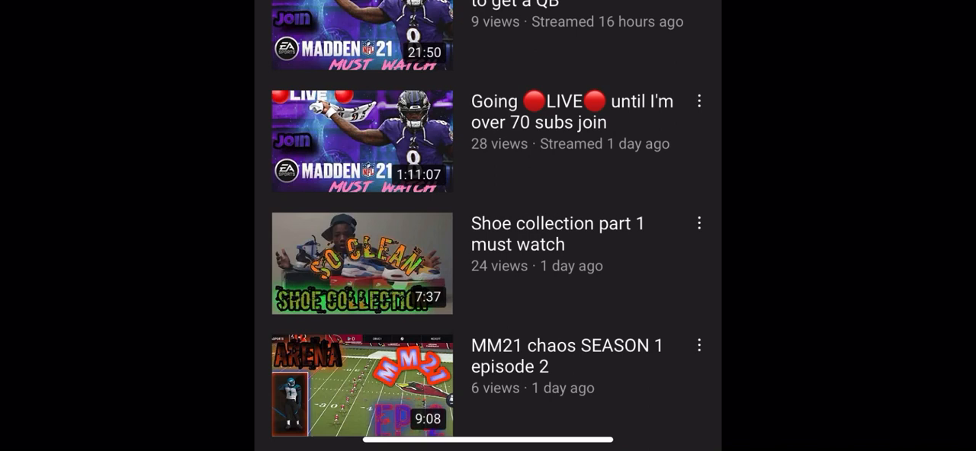
scroll("down", 3)
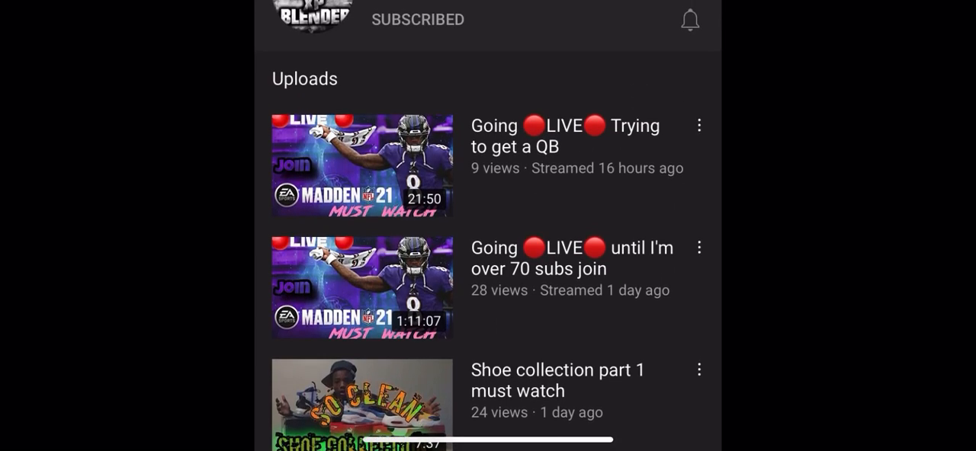
scroll("down", 3)
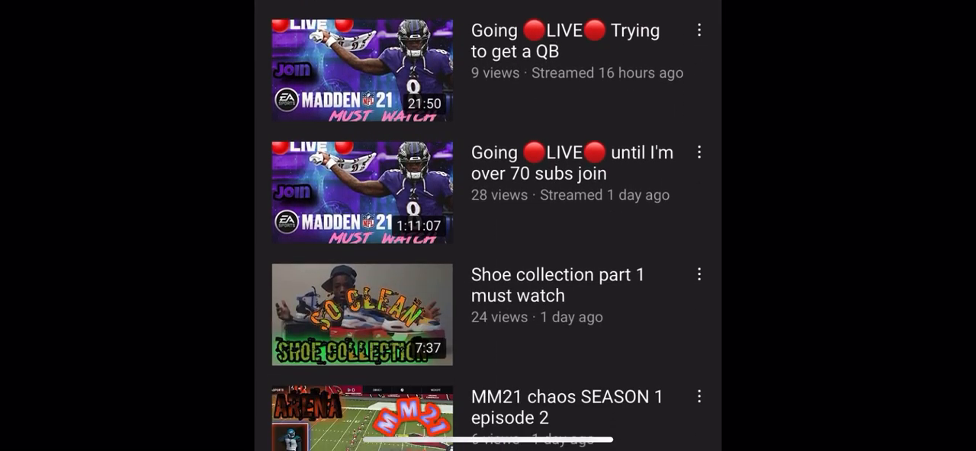
scroll("down", 3)
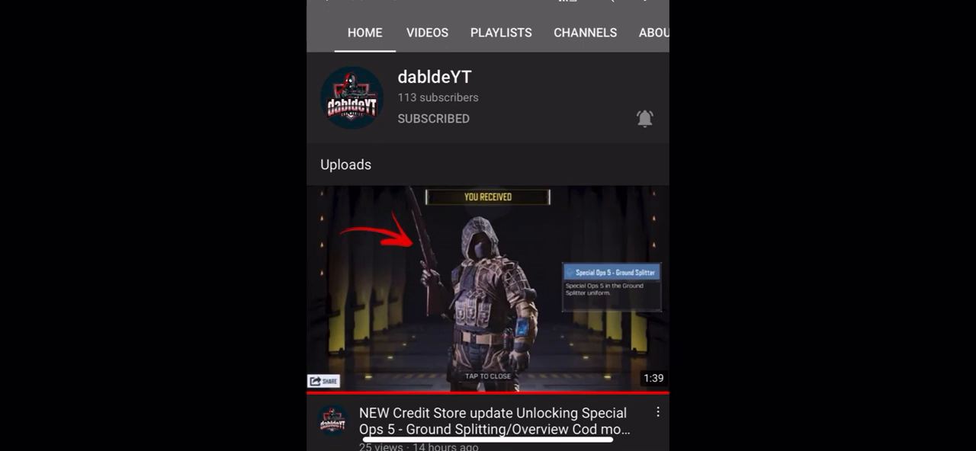
scroll("down", 3)
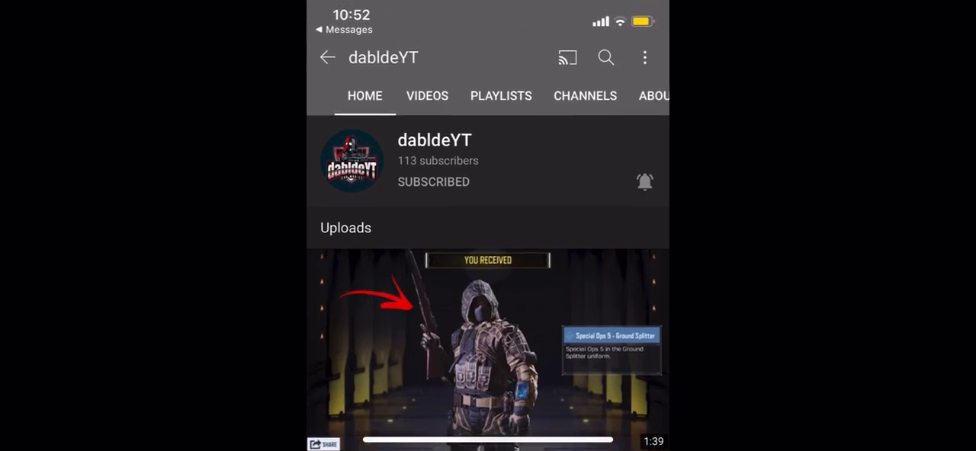
scroll("down", 3)
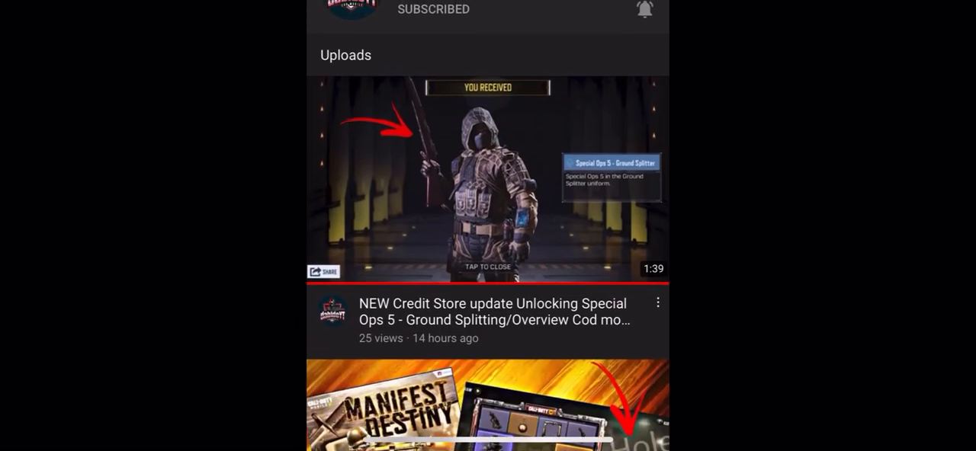
scroll("up", 3)
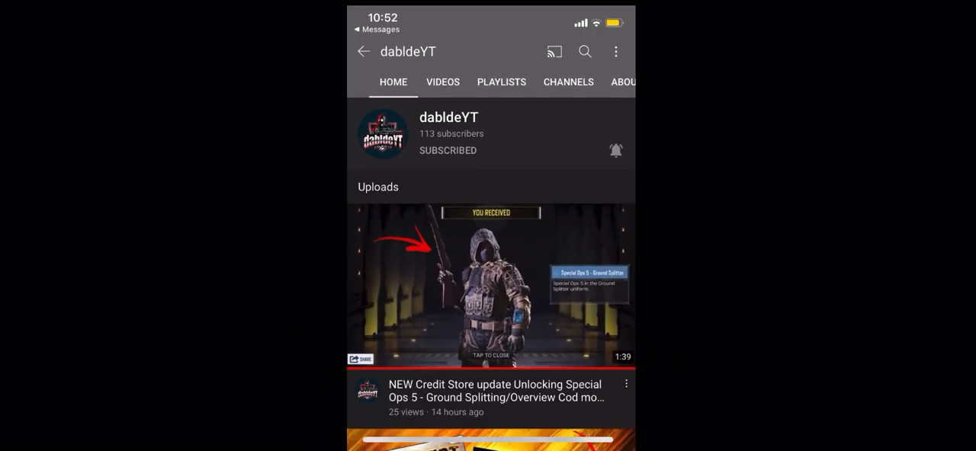
scroll("up", 3)
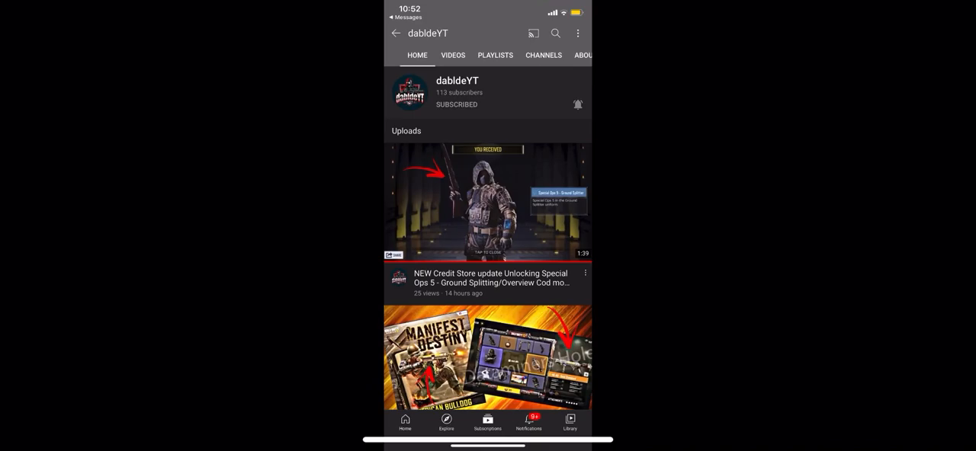